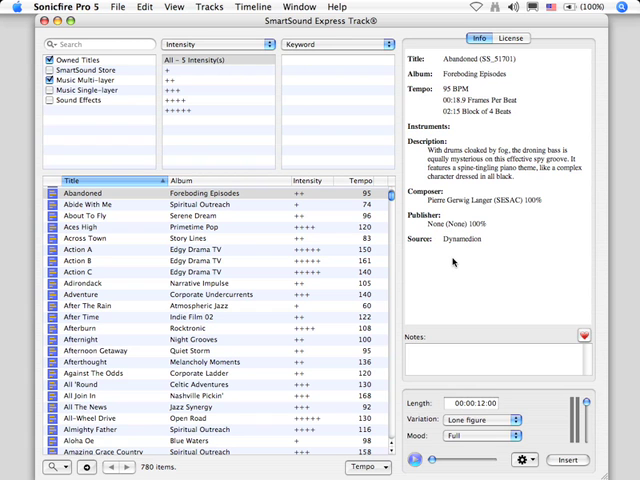
pyautogui.moveTo(363, 298)
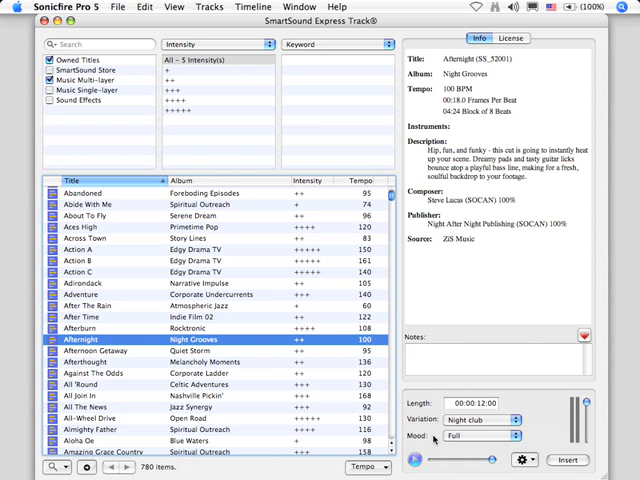
# Step: Select the Afternight track from Night Grooves in the Express Track list
pyautogui.click(490, 419)
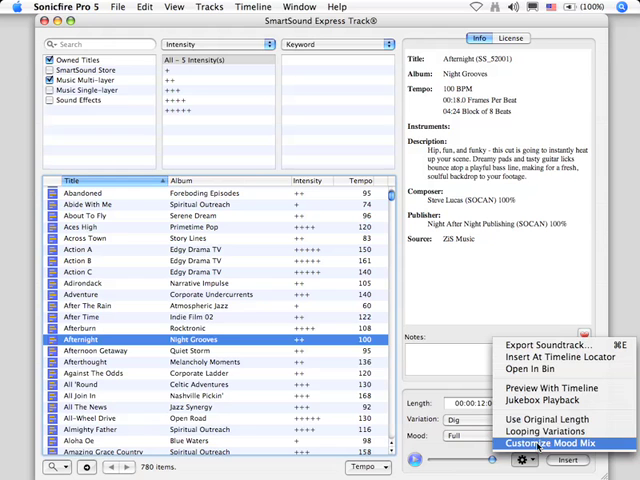
pyautogui.moveTo(550, 432)
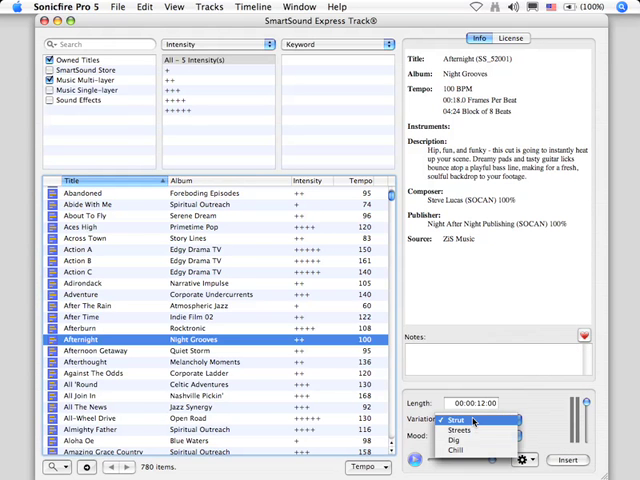
pyautogui.moveTo(475, 440)
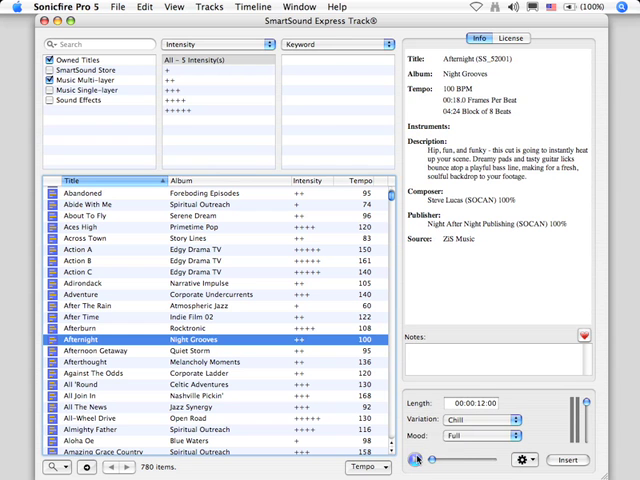
pyautogui.moveTo(415, 461)
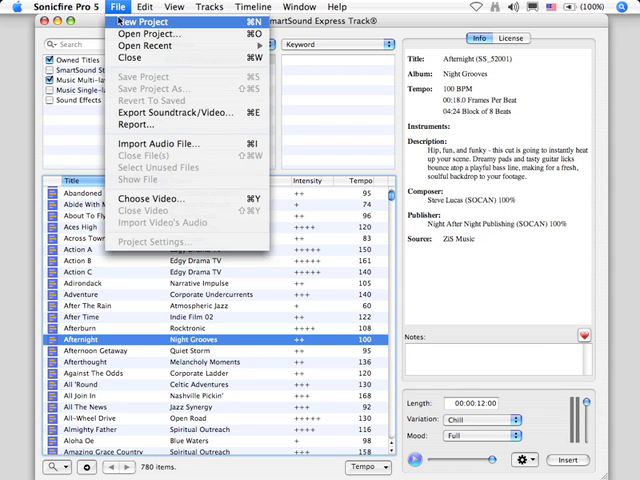
# Step: Start a new project holding the 12-second Afternight Chill clip at the timeline start
pyautogui.click(141, 21)
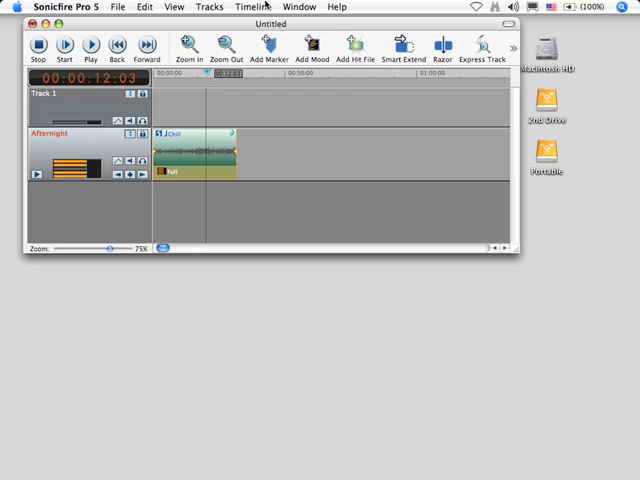
# Step: Turn on Repeat Play from the Timeline menu's Playback Control
pyautogui.click(253, 6)
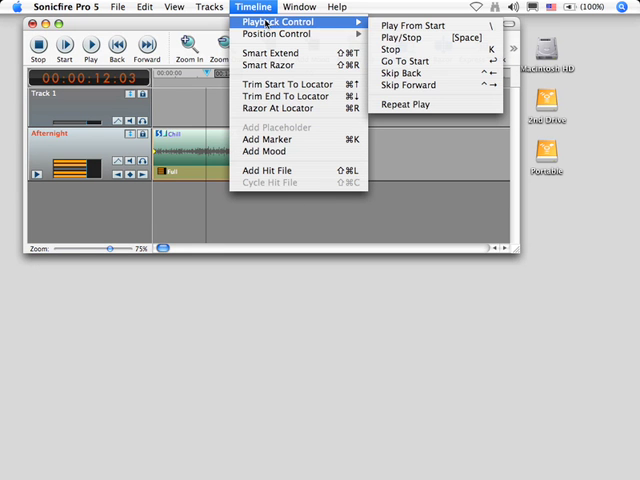
pyautogui.moveTo(419, 104)
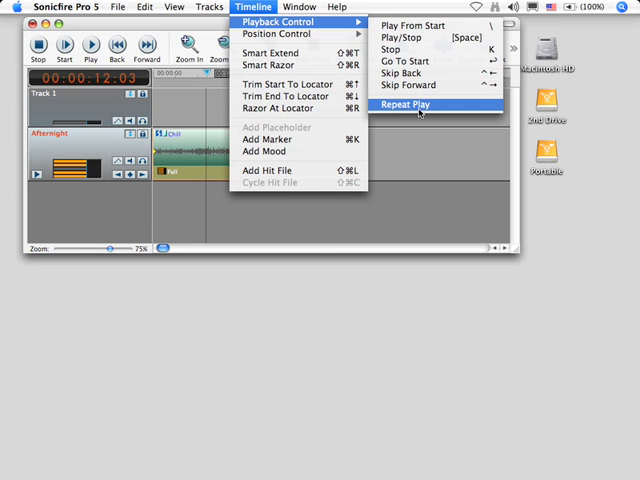
pyautogui.click(404, 104)
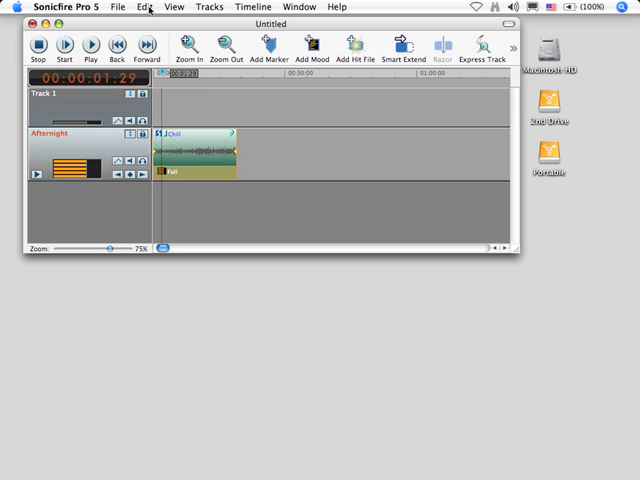
# Step: Duplicate the Afternight Chill clip so two copies run back-to-back to about 38 seconds
pyautogui.click(145, 7)
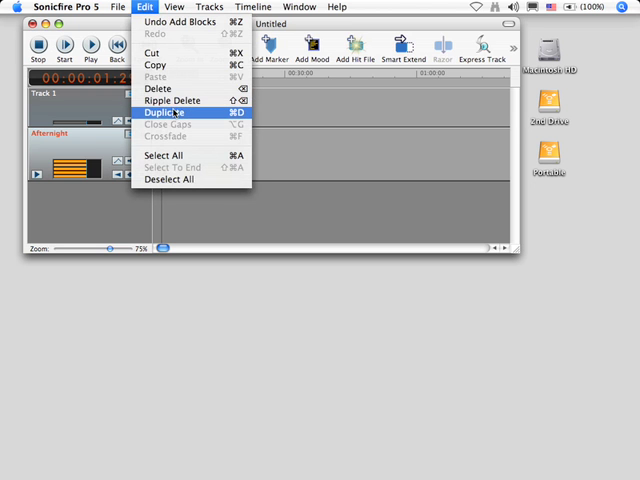
pyautogui.click(166, 112)
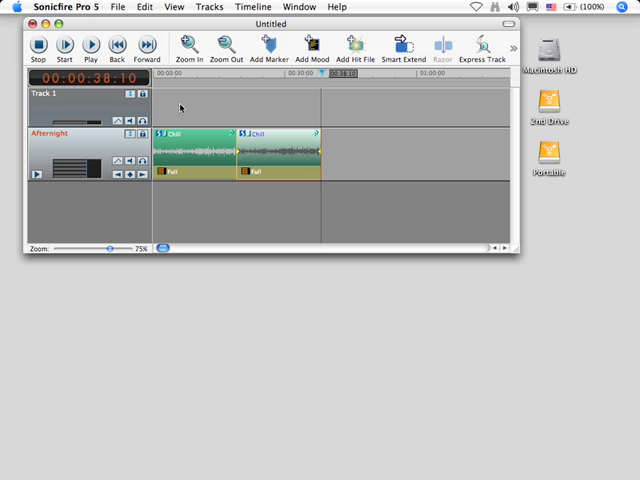